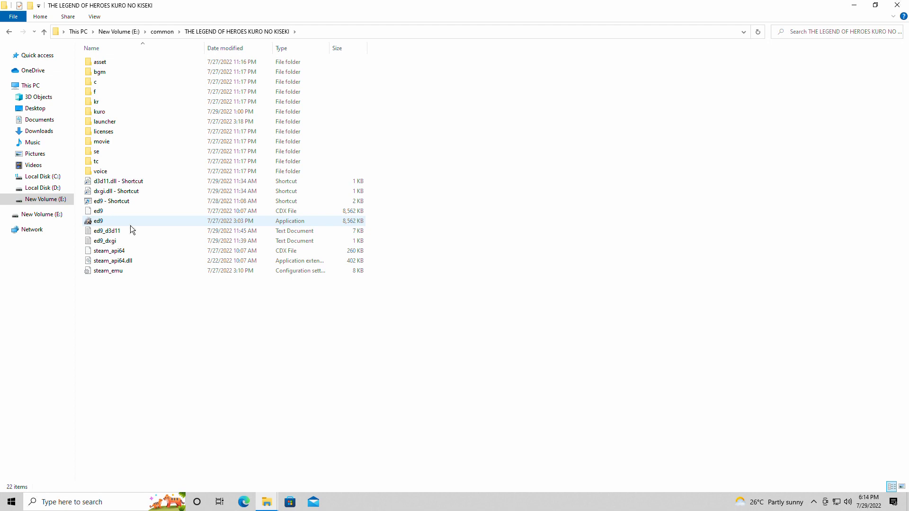
- Navigate from Local Disk (C:) through Users and the profile folder into Saved Games
click(175, 313)
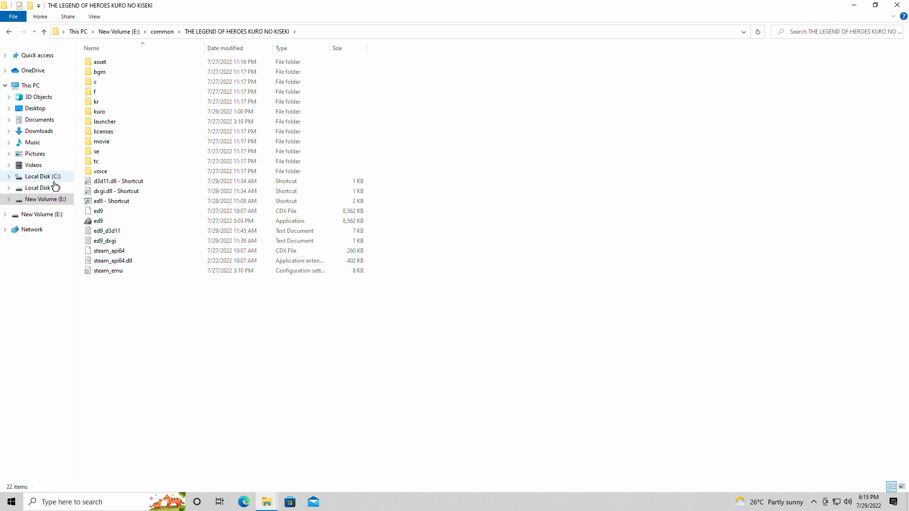
mouse_move(49, 184)
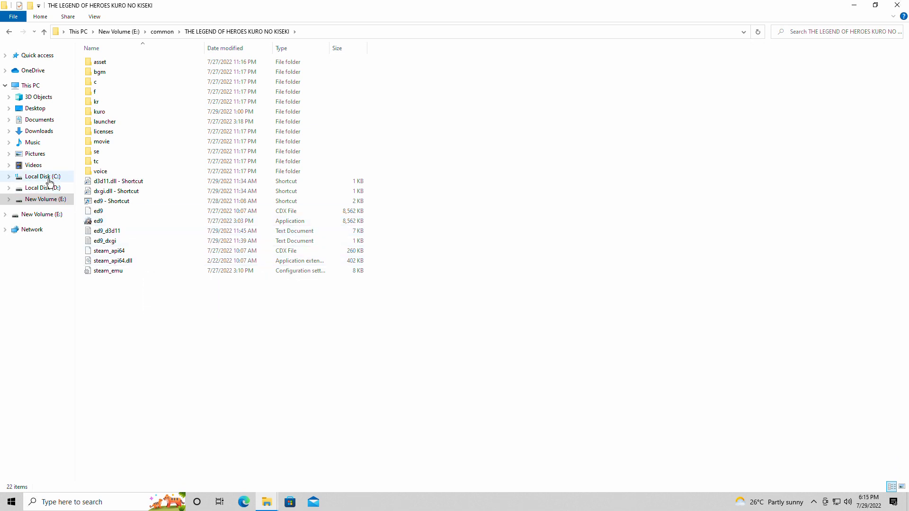
click(42, 176)
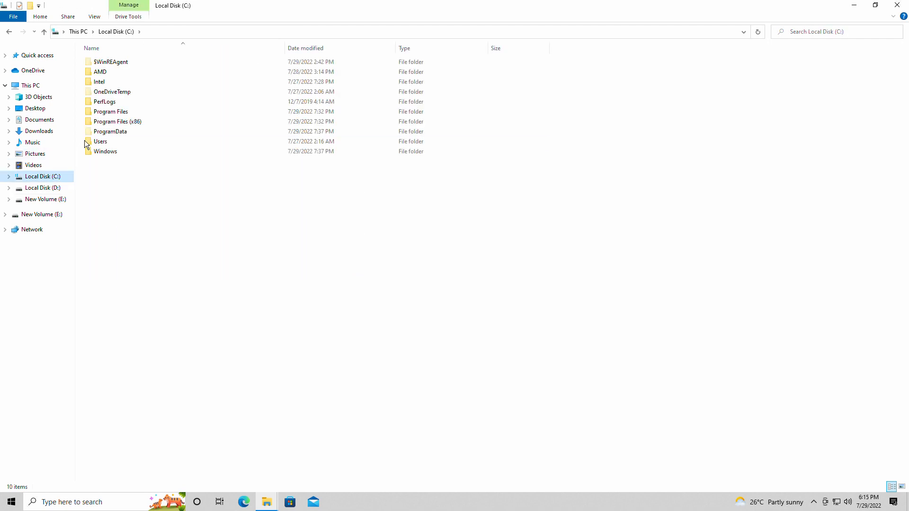
double_click(100, 141)
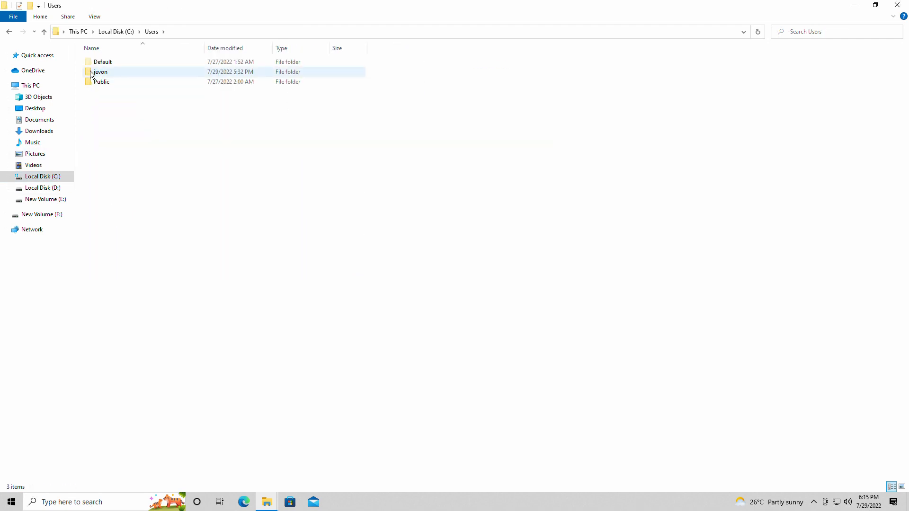
double_click(99, 72)
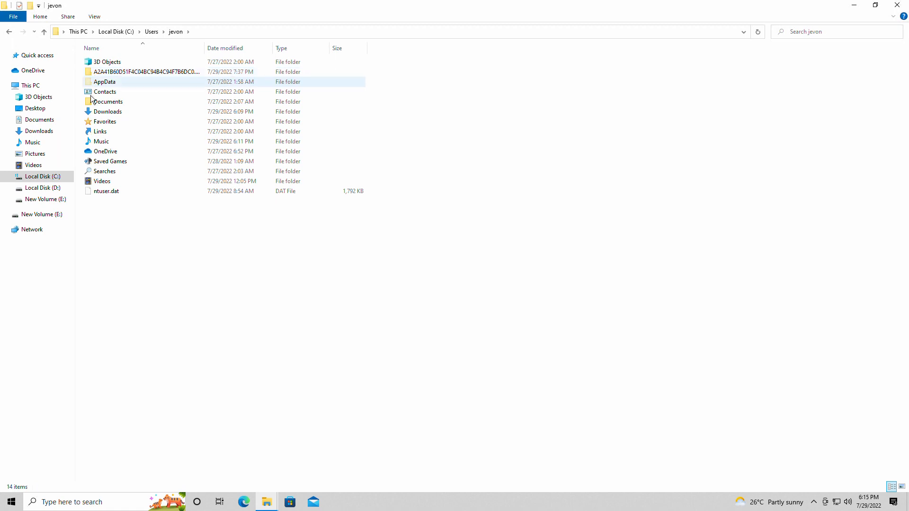
mouse_move(98, 85)
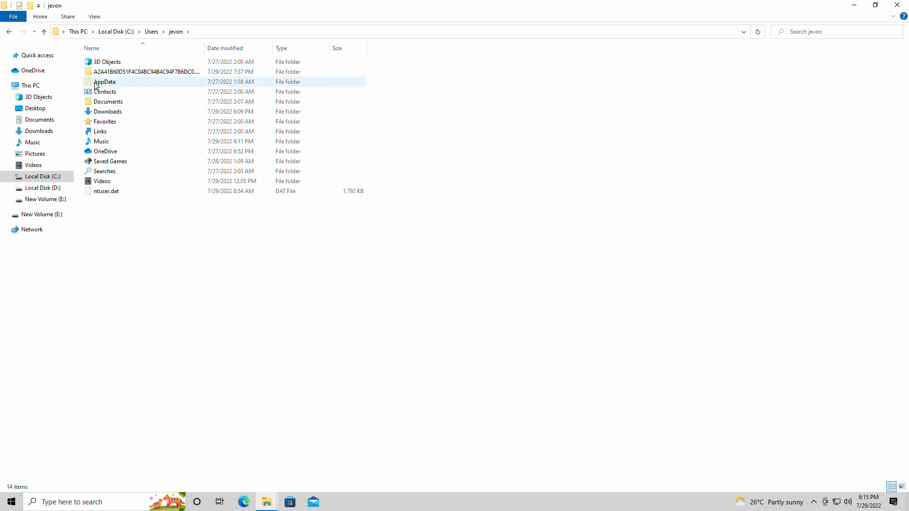
click(109, 161)
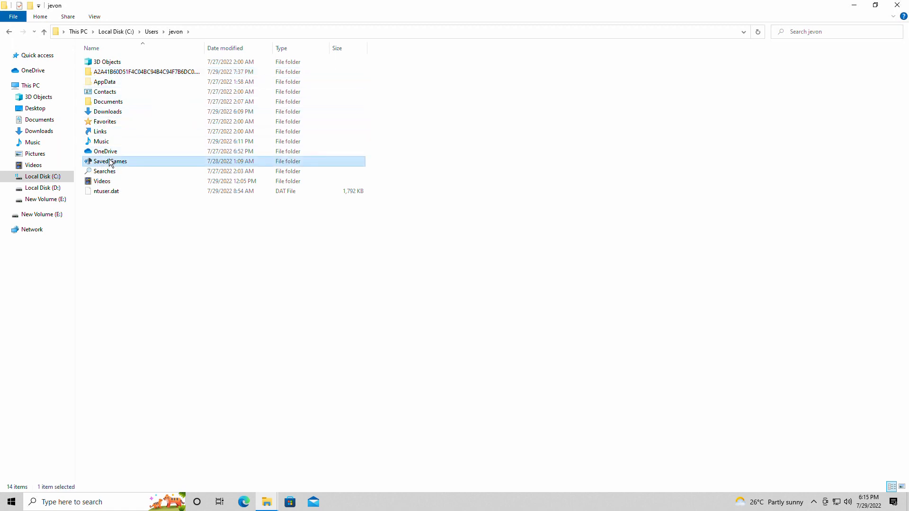
double_click(110, 161)
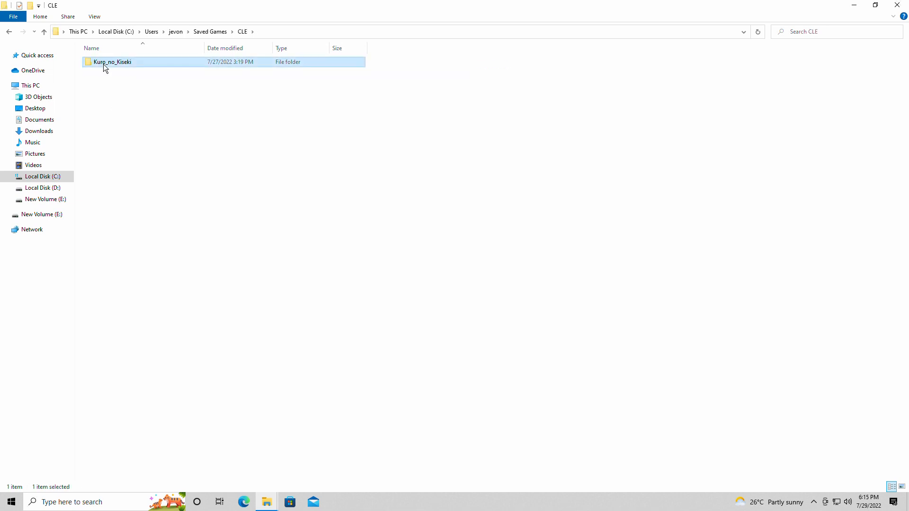
- Enter CLE\Kuro_no_Kiseki, peek into savedata, return and open the settings file in Notepad
double_click(113, 61)
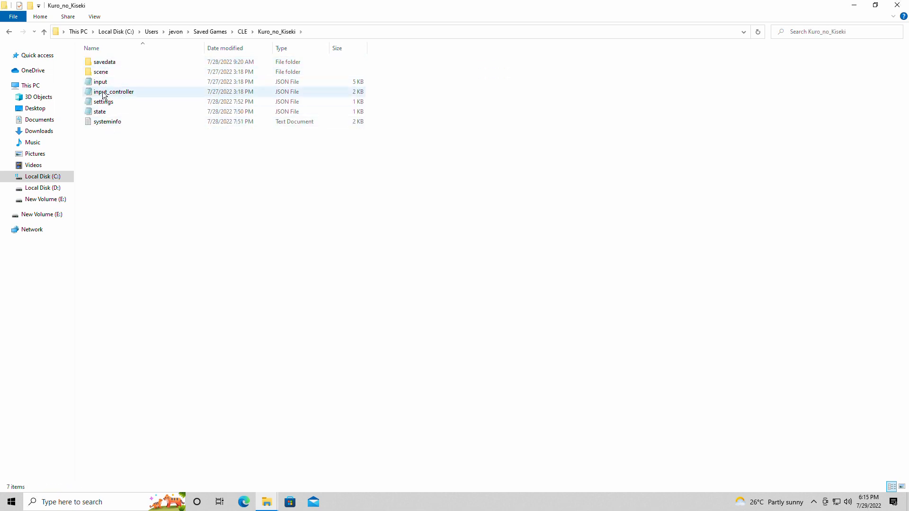
double_click(105, 61)
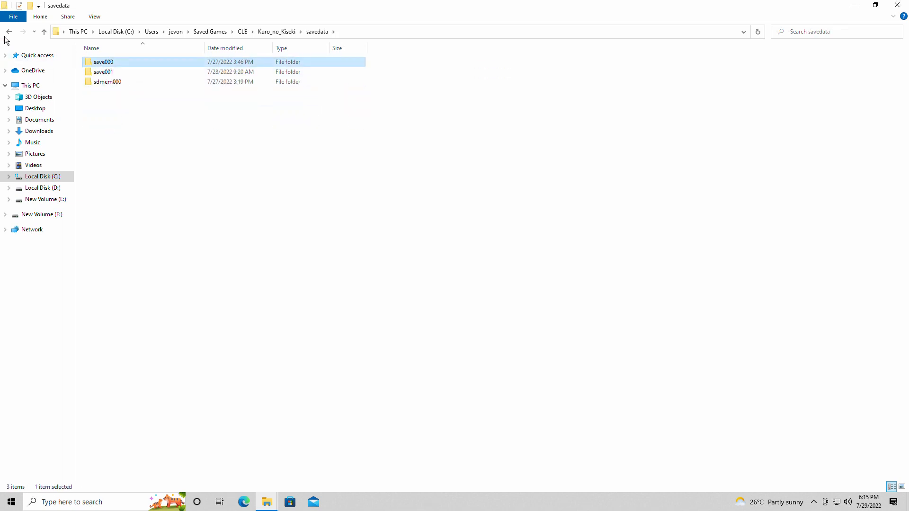
click(9, 32)
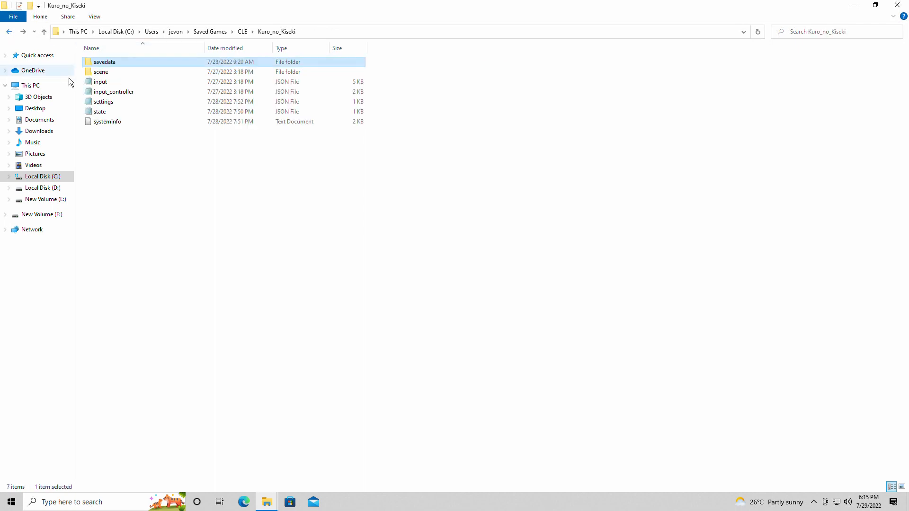
double_click(102, 101)
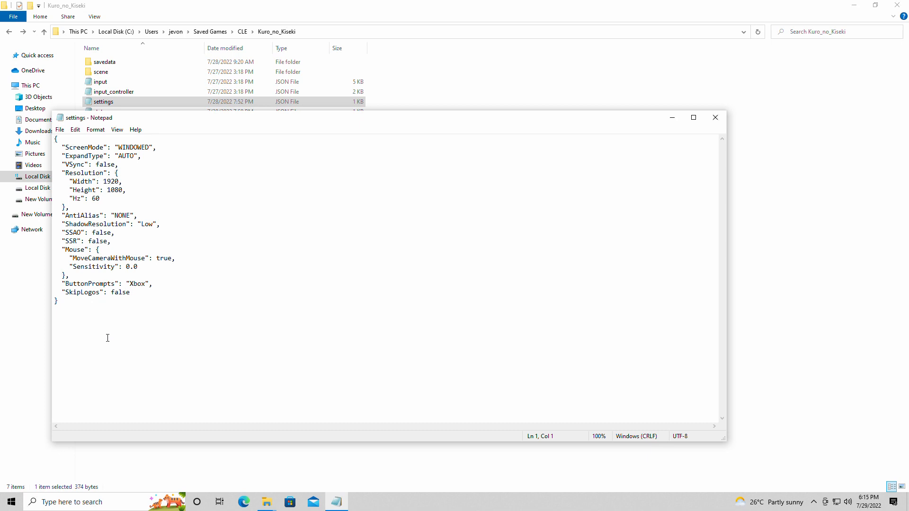
mouse_move(342, 238)
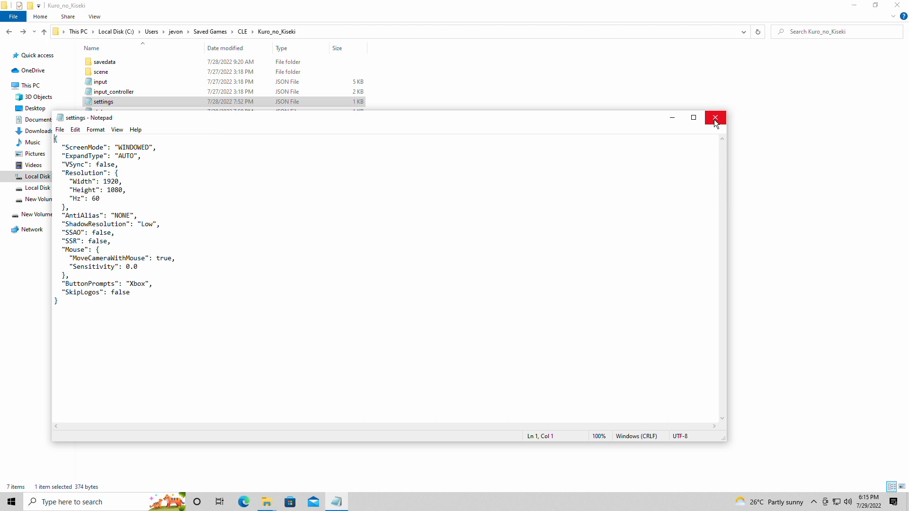
mouse_move(716, 117)
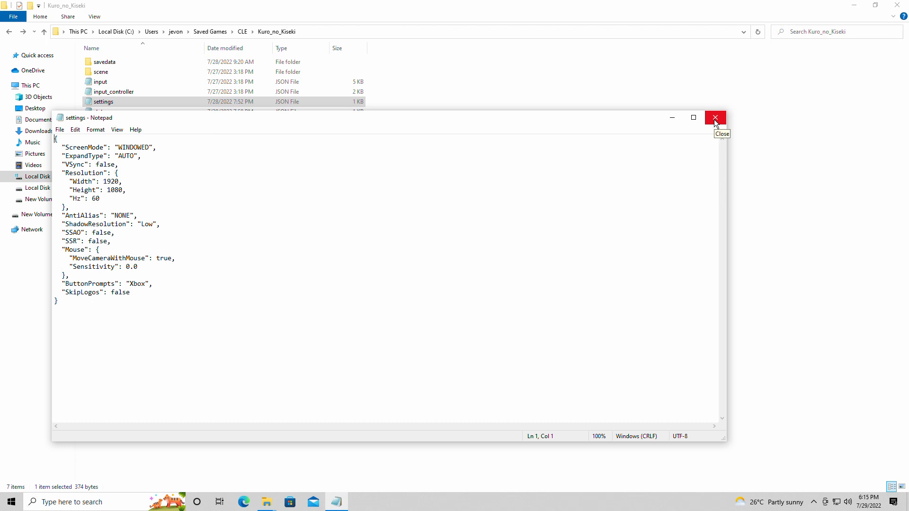